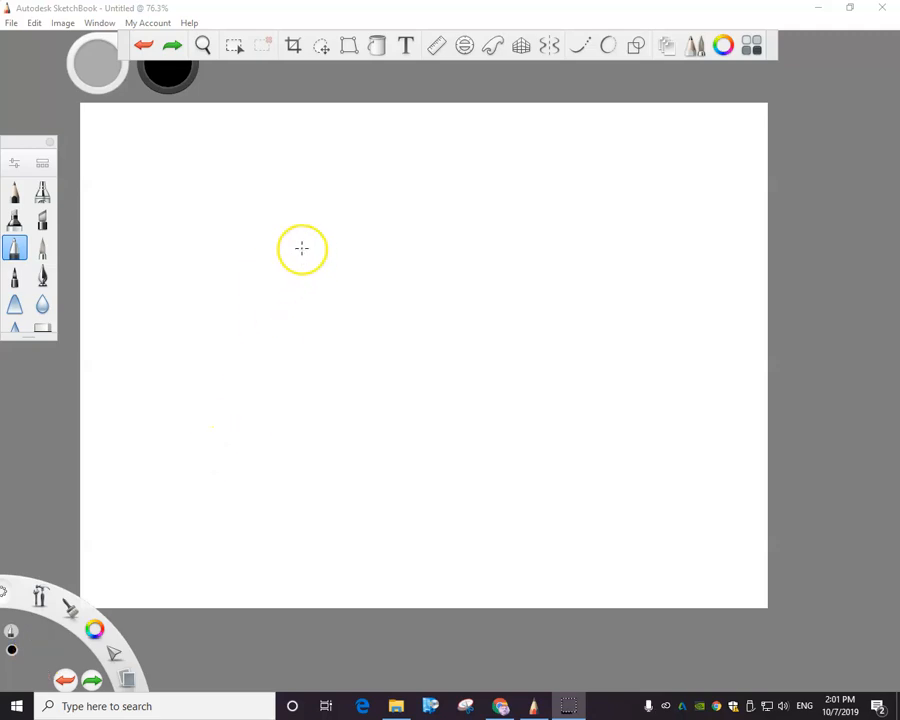
pyautogui.moveTo(470, 120)
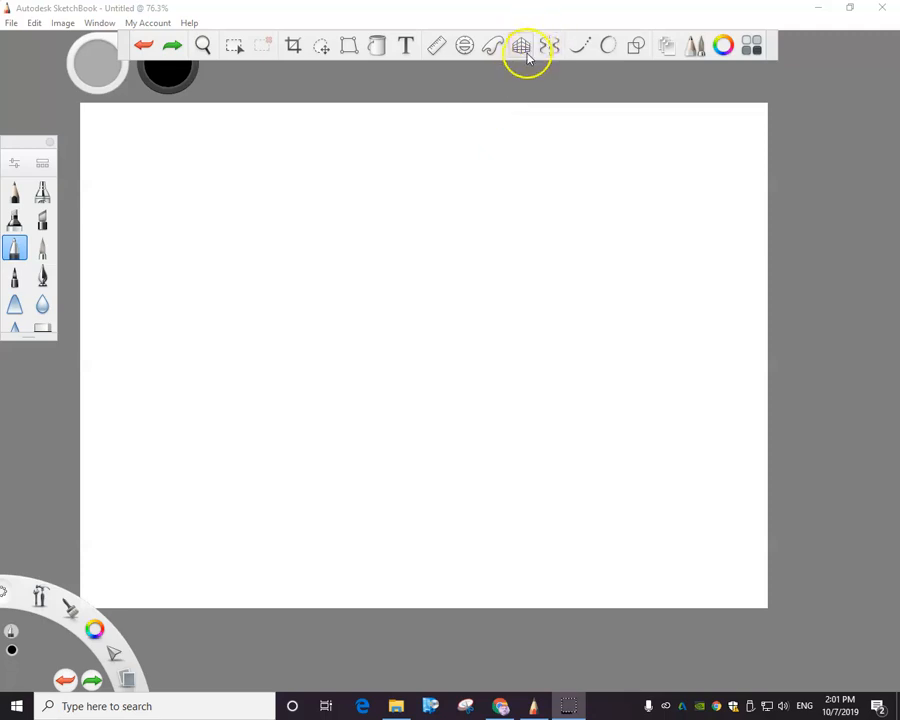
pyautogui.moveTo(521, 46)
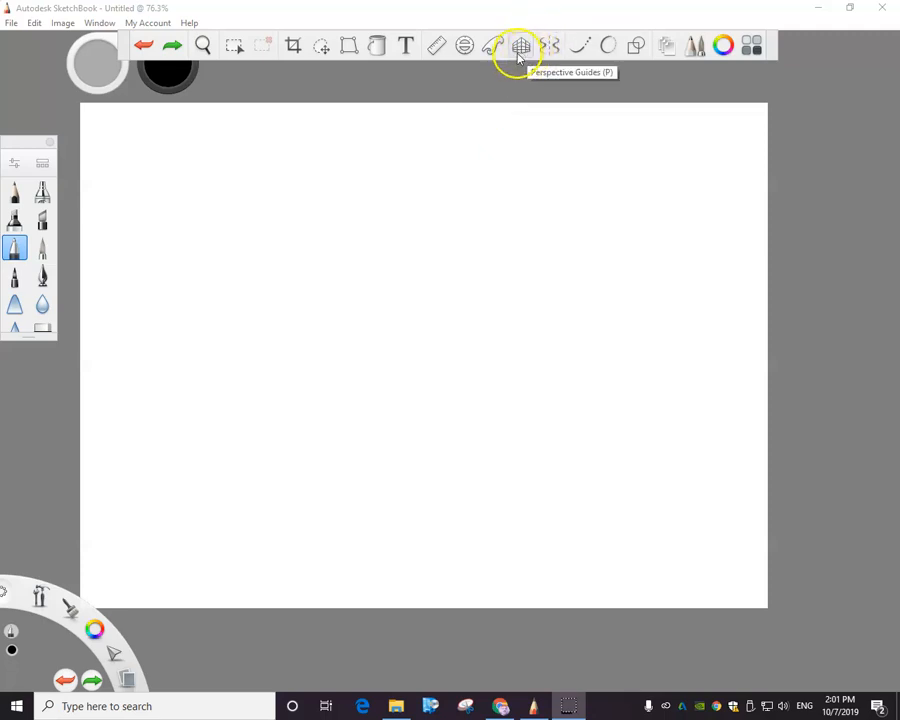
# - Turn on the one-point perspective guide with its horizon line and vanishing point
pyautogui.click(520, 45)
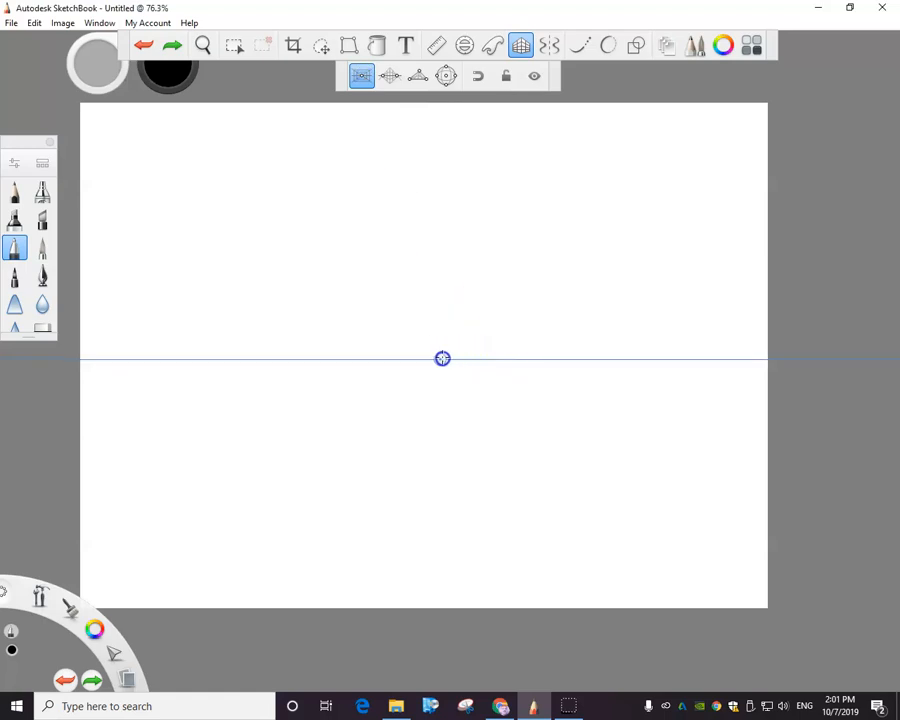
# - Drag the horizon line and vanishing point to sit just above the canvas centre
pyautogui.moveTo(443, 358); pyautogui.dragTo(417, 468)
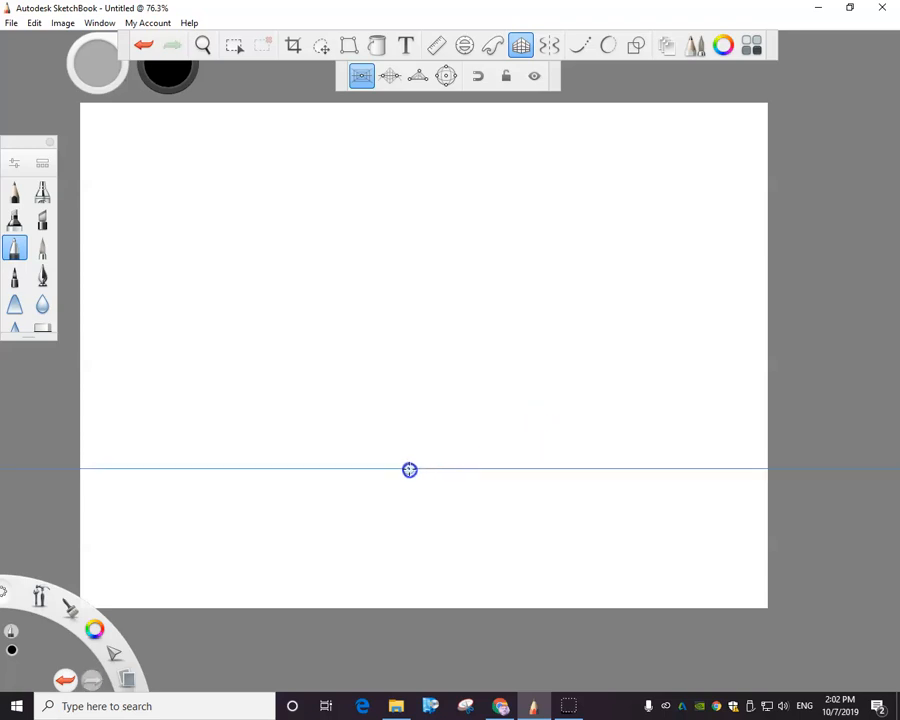
pyautogui.moveTo(409, 470); pyautogui.dragTo(409, 337)
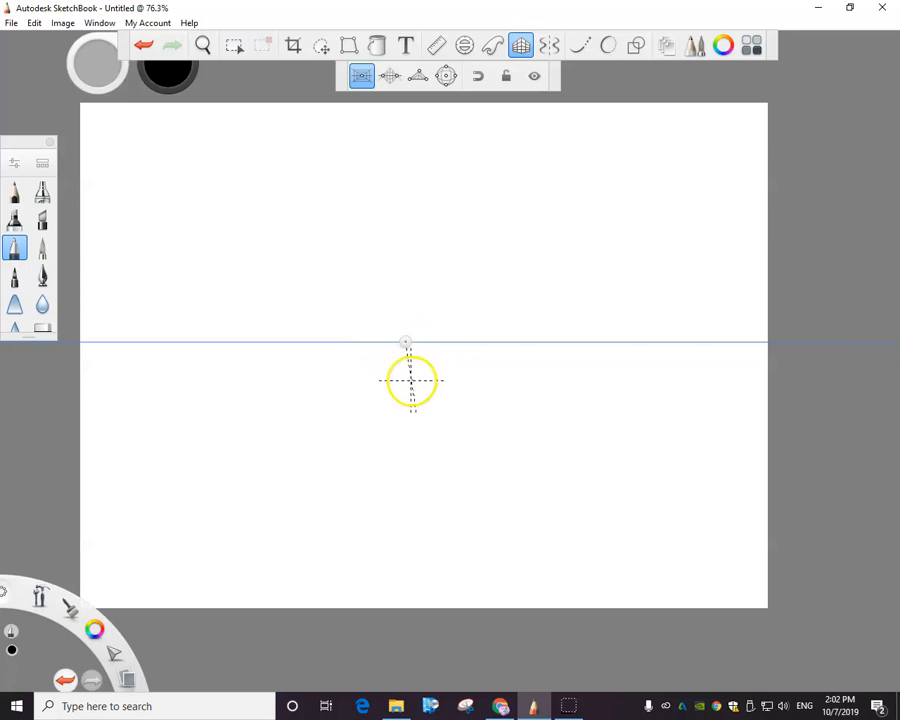
pyautogui.moveTo(410, 380); pyautogui.dragTo(385, 380)
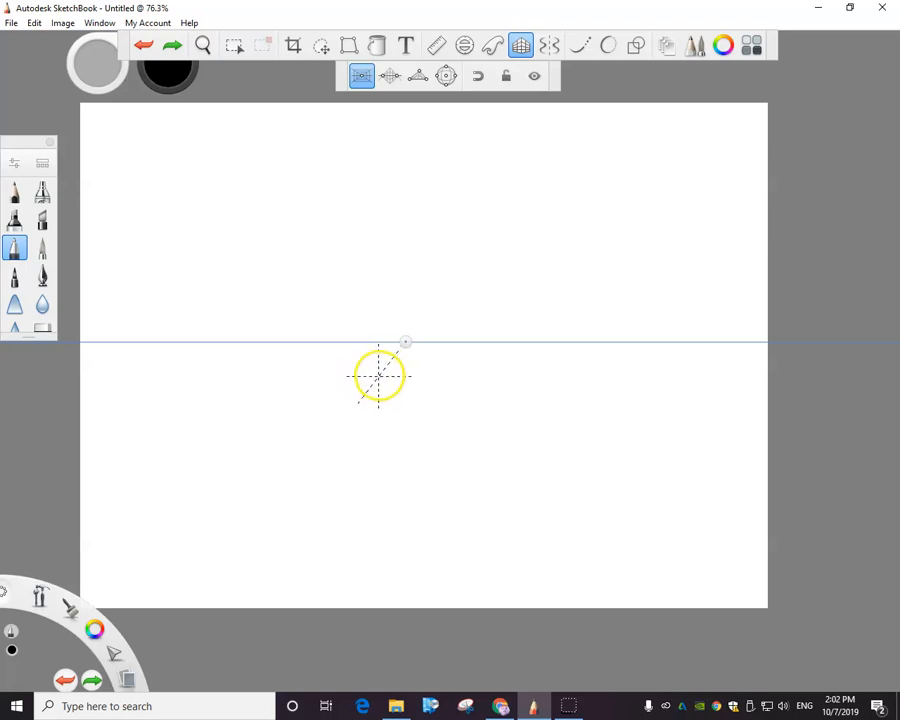
pyautogui.moveTo(378, 377); pyautogui.dragTo(348, 392)
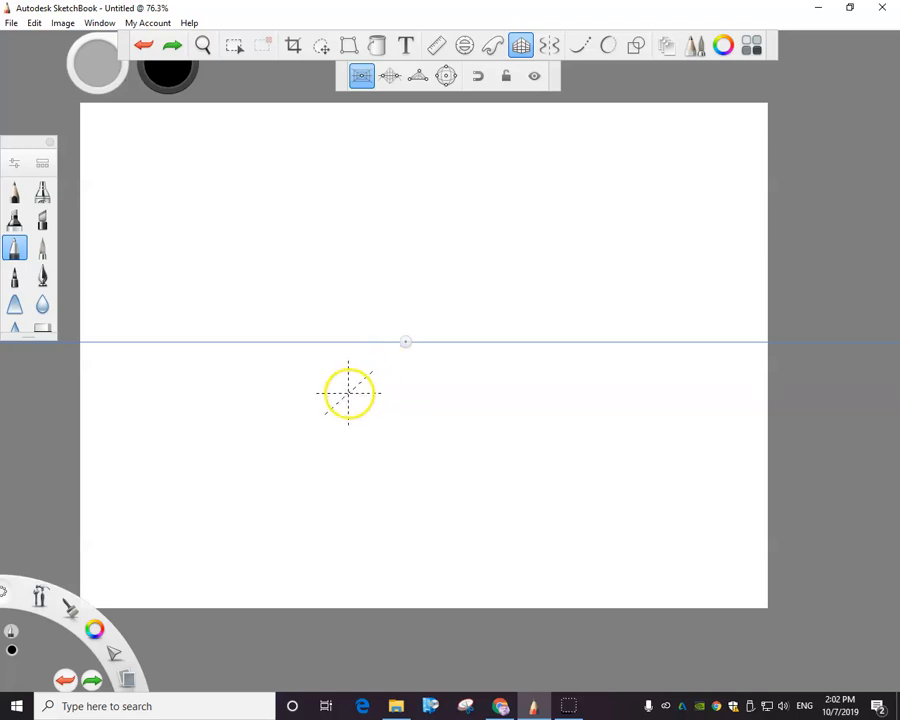
pyautogui.moveTo(348, 393); pyautogui.dragTo(360, 388)
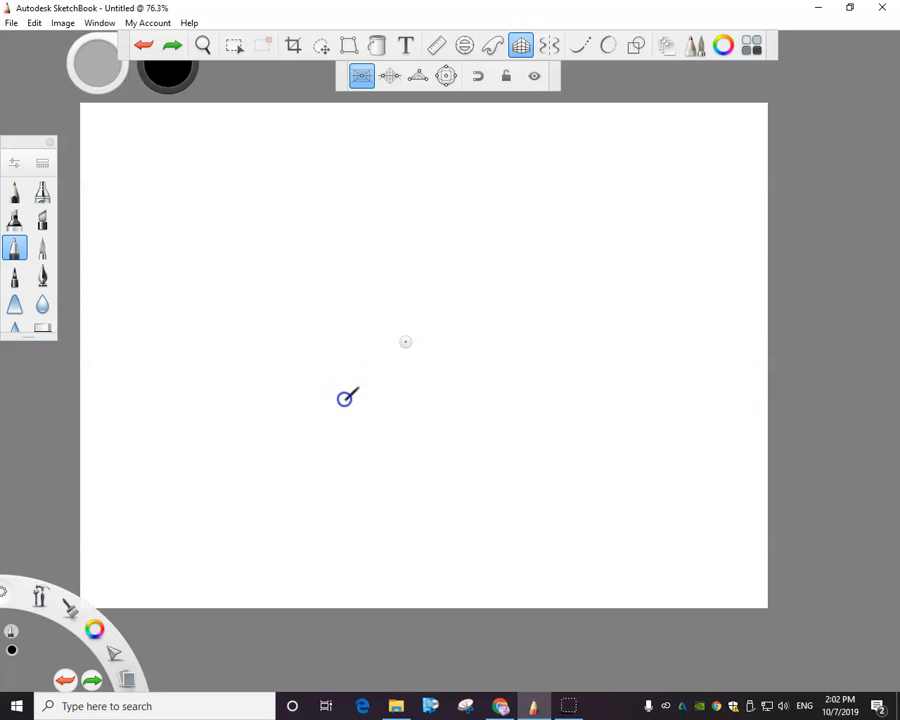
# - Draw the tabletop's left, front, right and back edges, with the sides receding to the vanishing point
pyautogui.moveTo(290, 430); pyautogui.dragTo(355, 390)
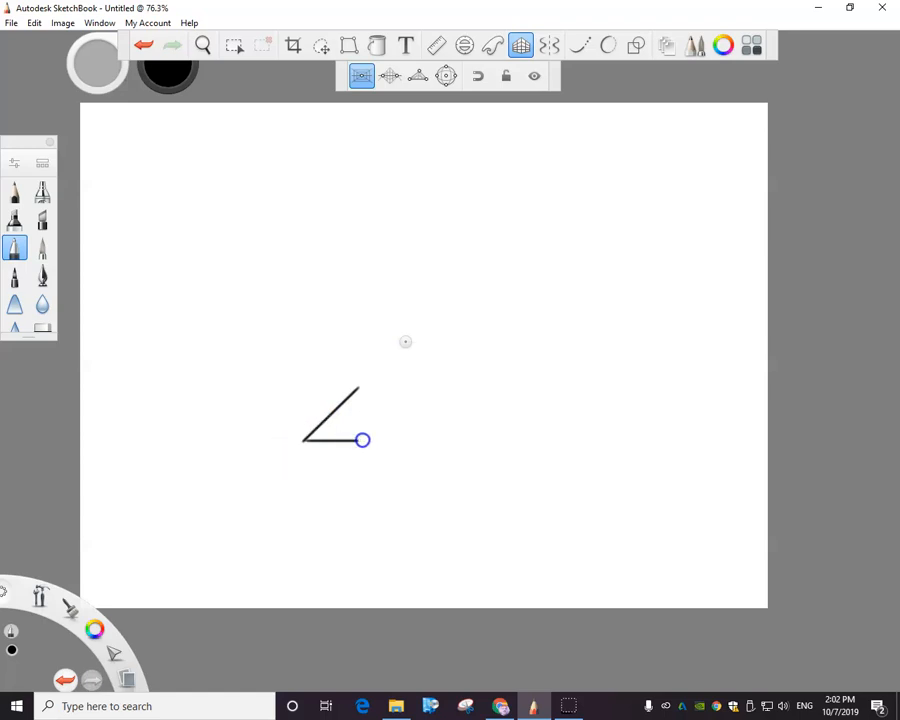
pyautogui.moveTo(363, 440); pyautogui.dragTo(540, 438)
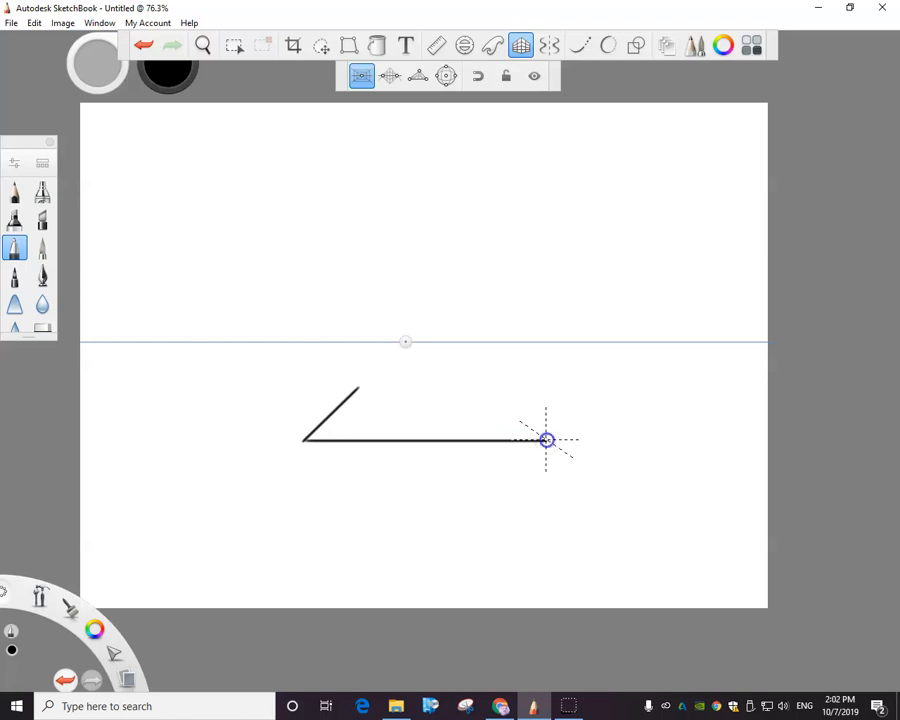
pyautogui.moveTo(547, 440); pyautogui.dragTo(492, 385)
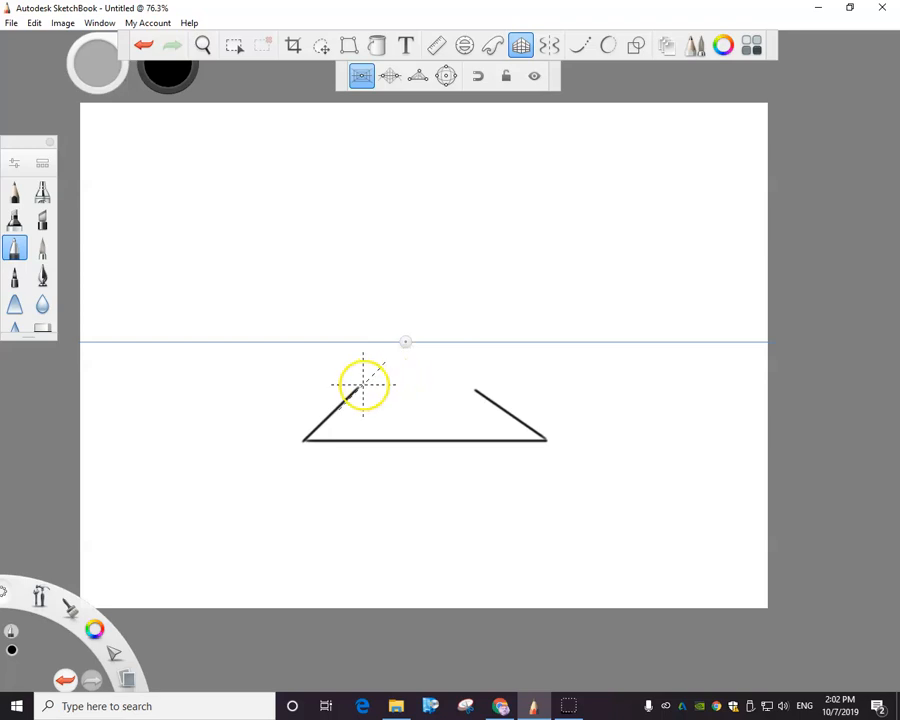
pyautogui.moveTo(358, 387)
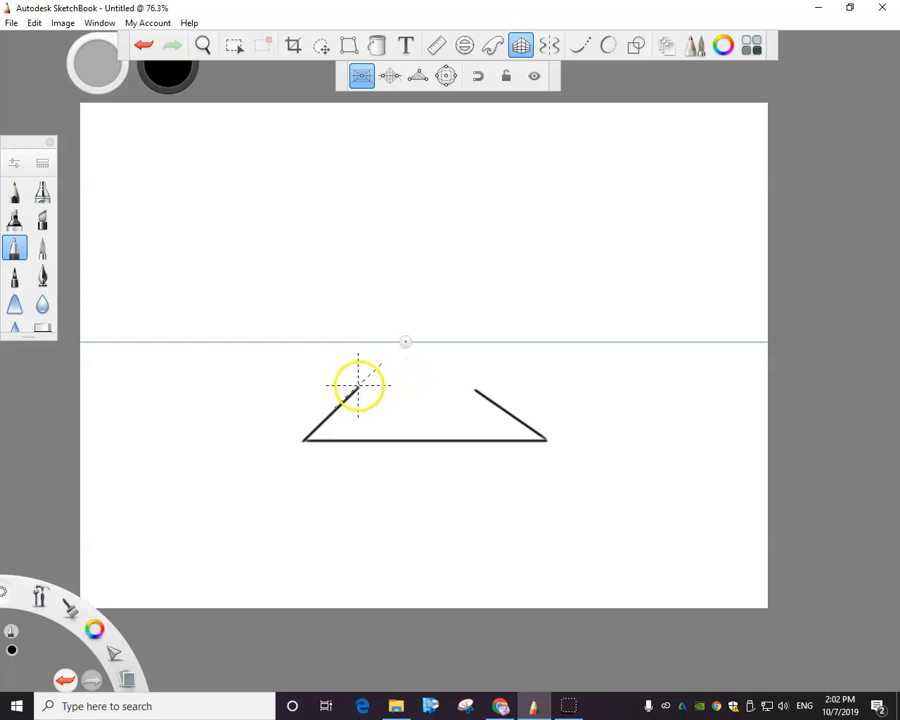
pyautogui.moveTo(358, 385); pyautogui.dragTo(438, 384)
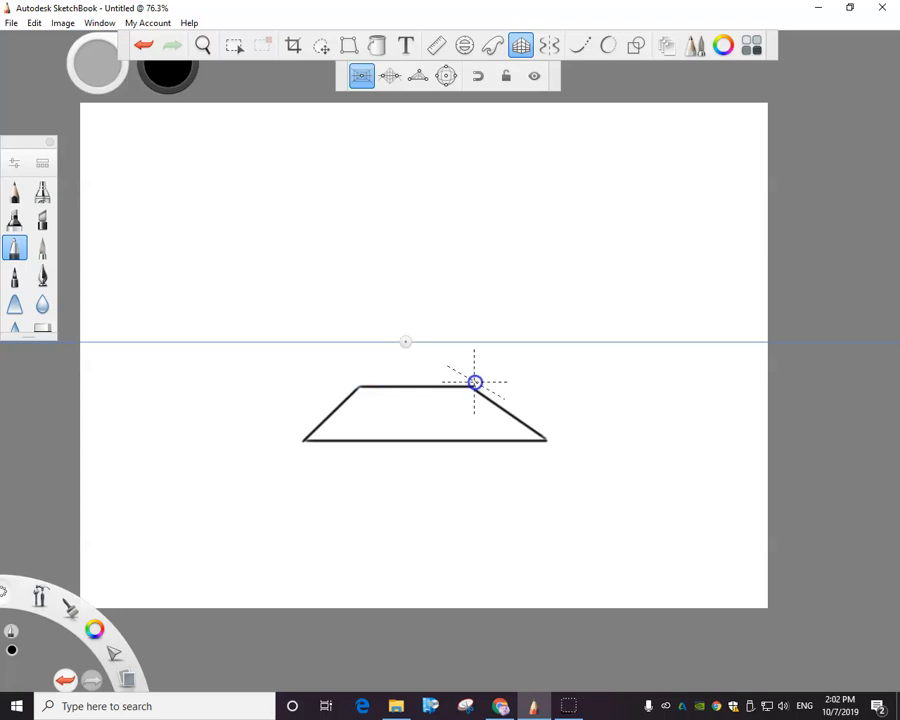
pyautogui.click(147, 22)
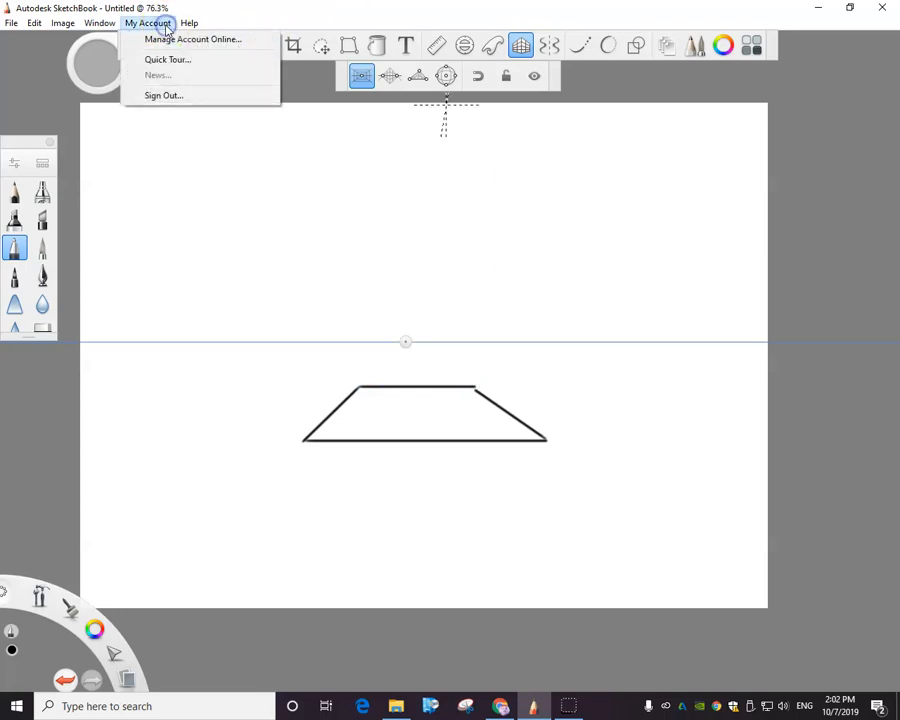
# - Show the Layer Editor panel from the Window menu
pyautogui.click(99, 22)
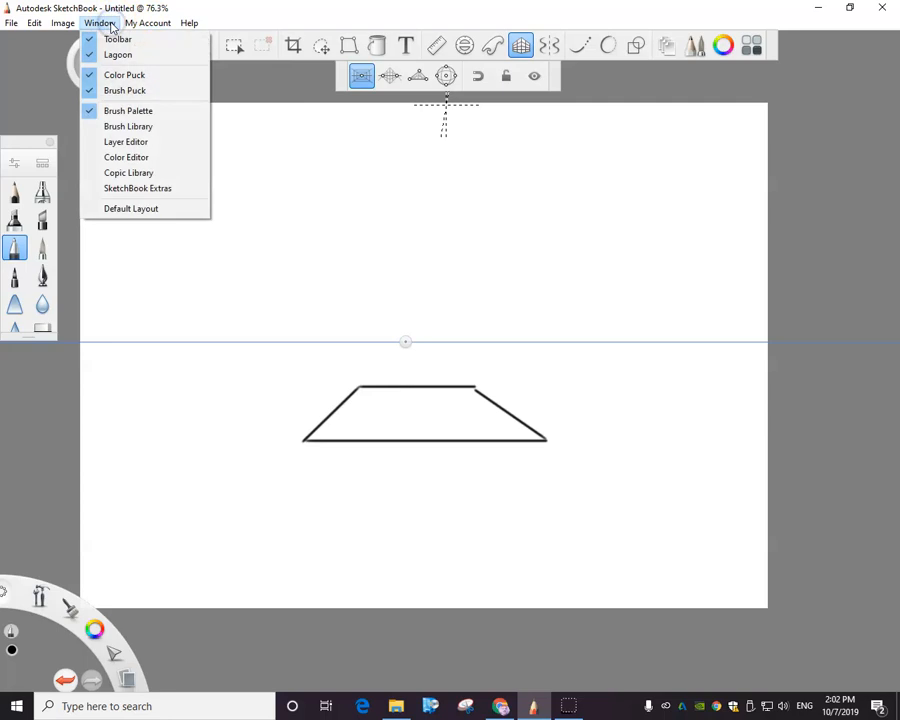
pyautogui.click(126, 141)
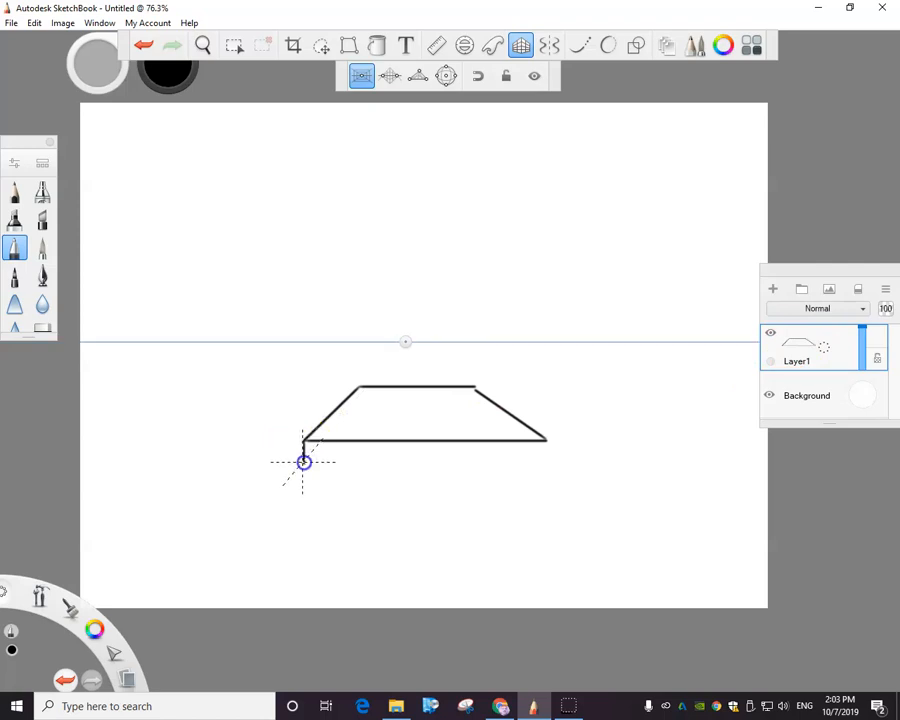
# - Add the tabletop's front slab thickness, dismiss the perspective guide, and open the File menu
pyautogui.moveTo(304, 462); pyautogui.dragTo(545, 477)
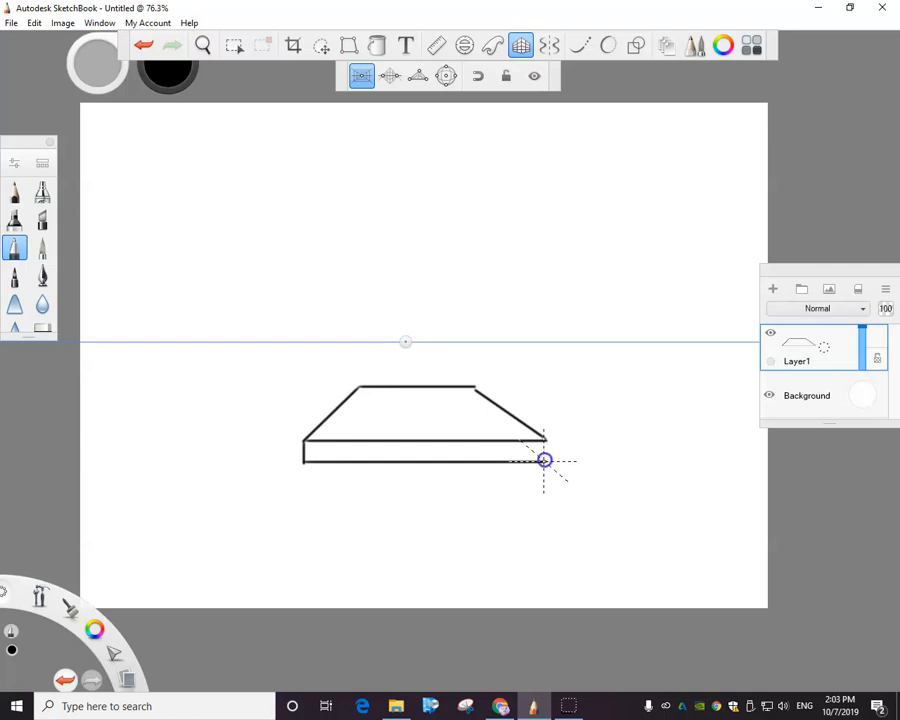
pyautogui.moveTo(543, 460); pyautogui.dragTo(300, 463)
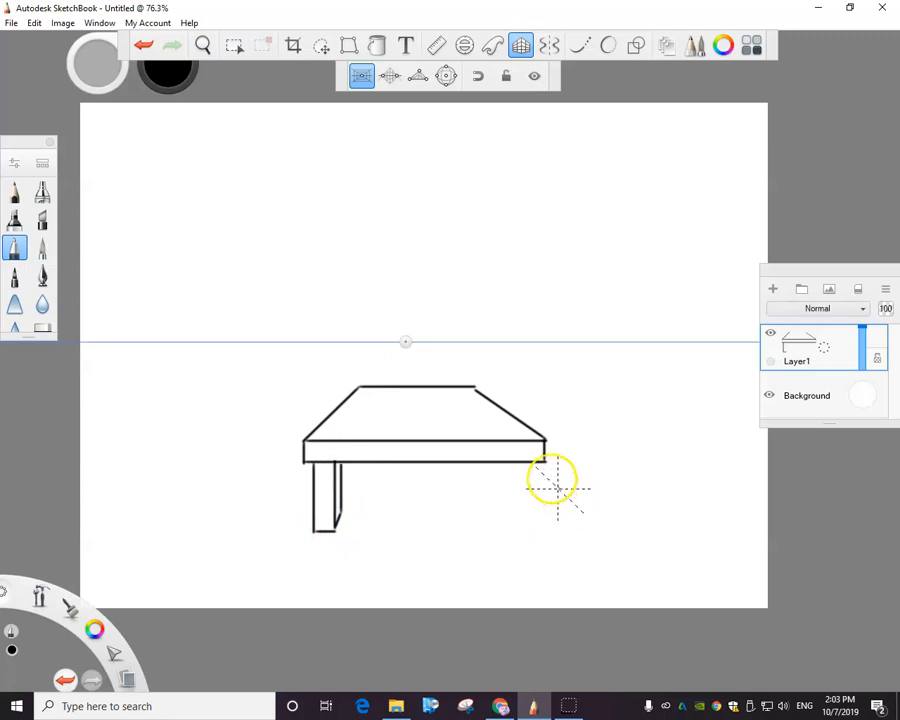
pyautogui.moveTo(160, 245)
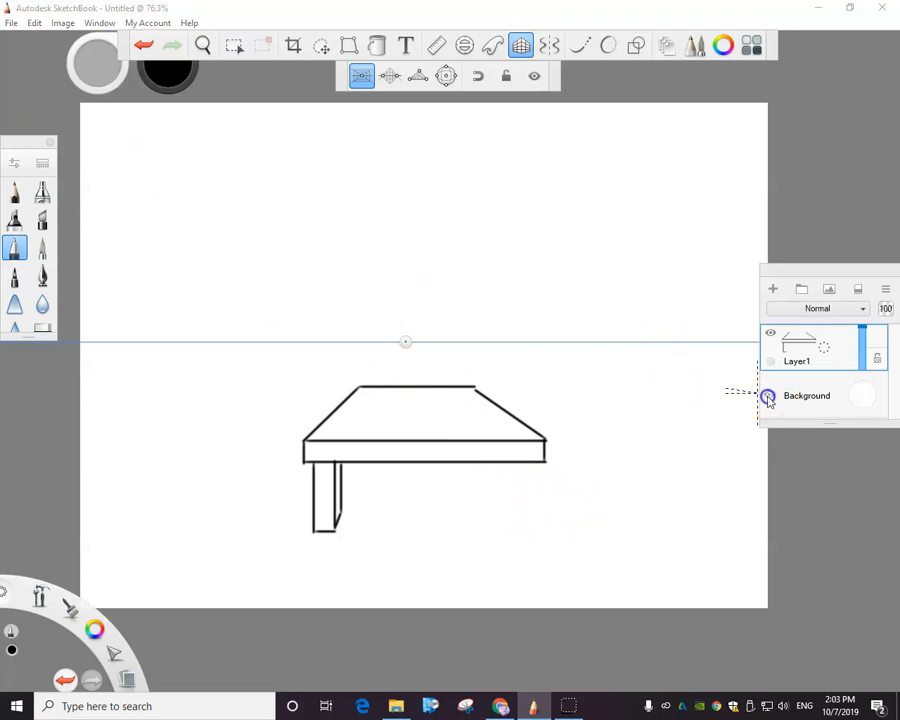
pyautogui.click(769, 395)
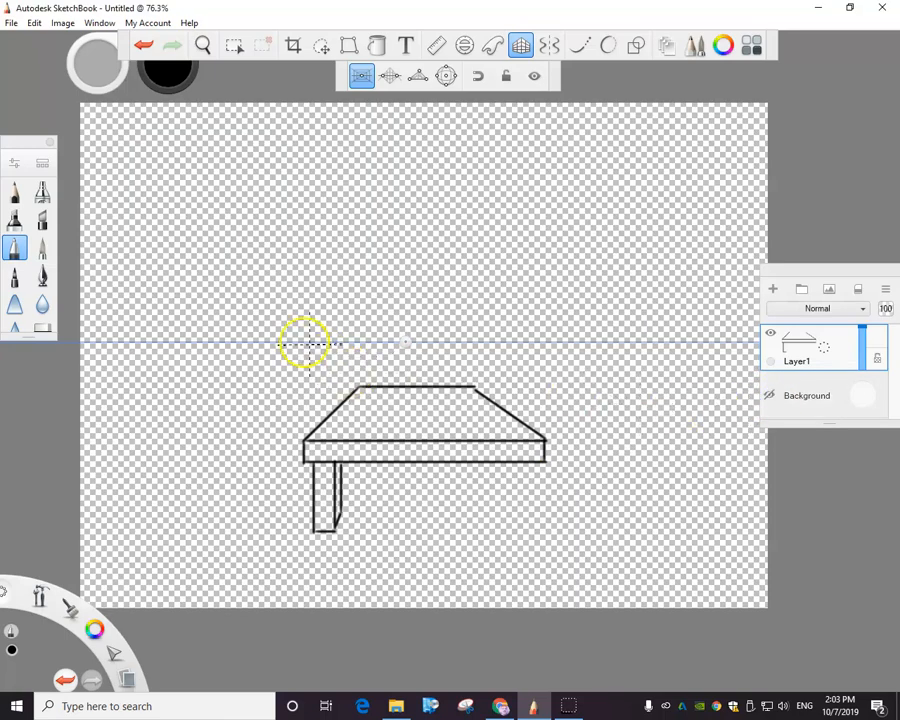
pyautogui.moveTo(335, 93)
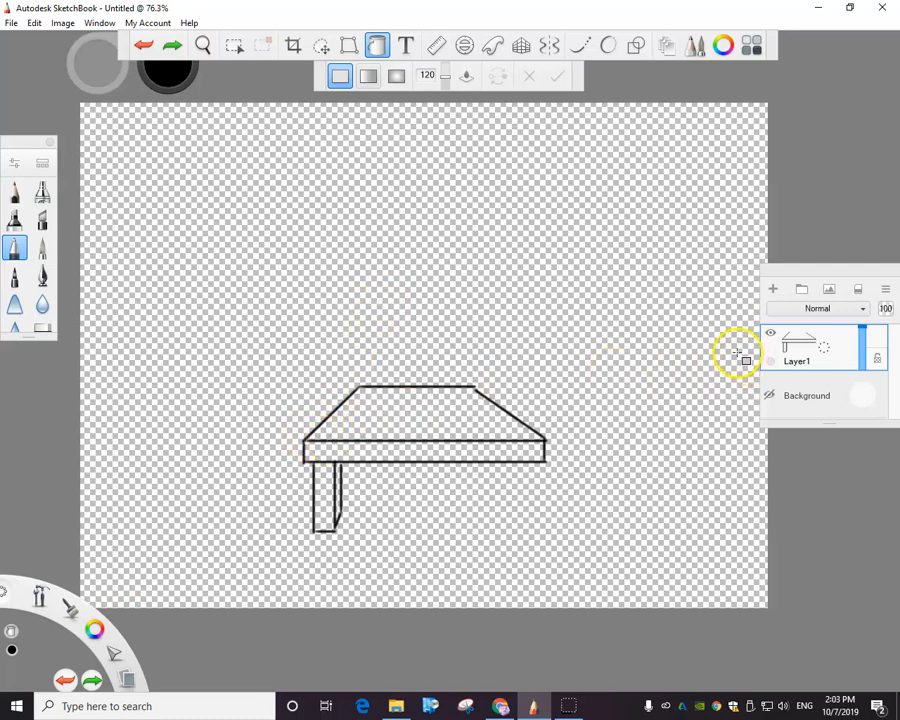
pyautogui.click(11, 22)
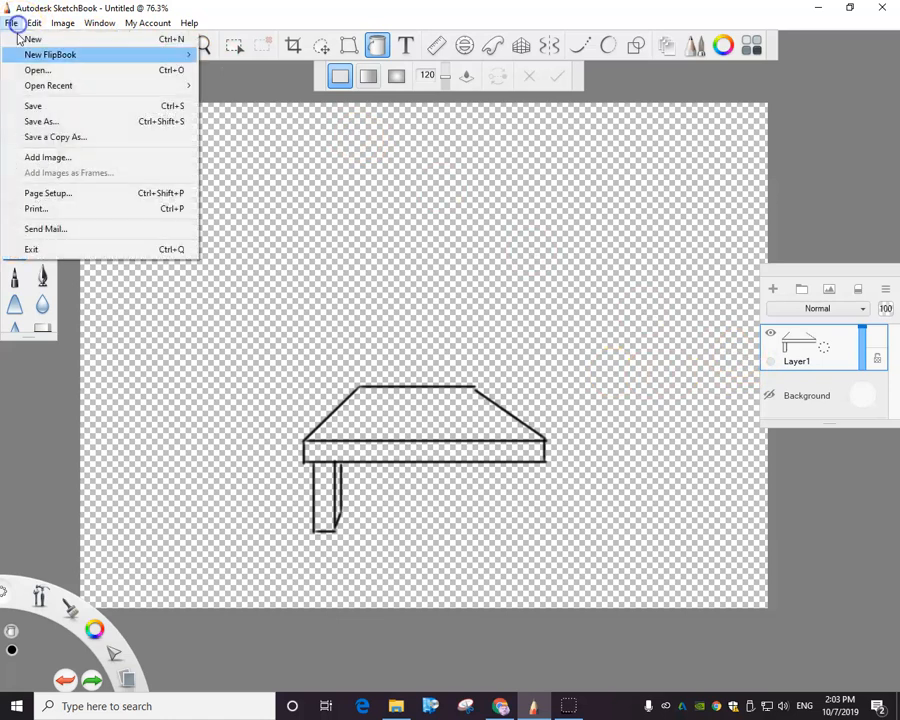
pyautogui.click(375, 205)
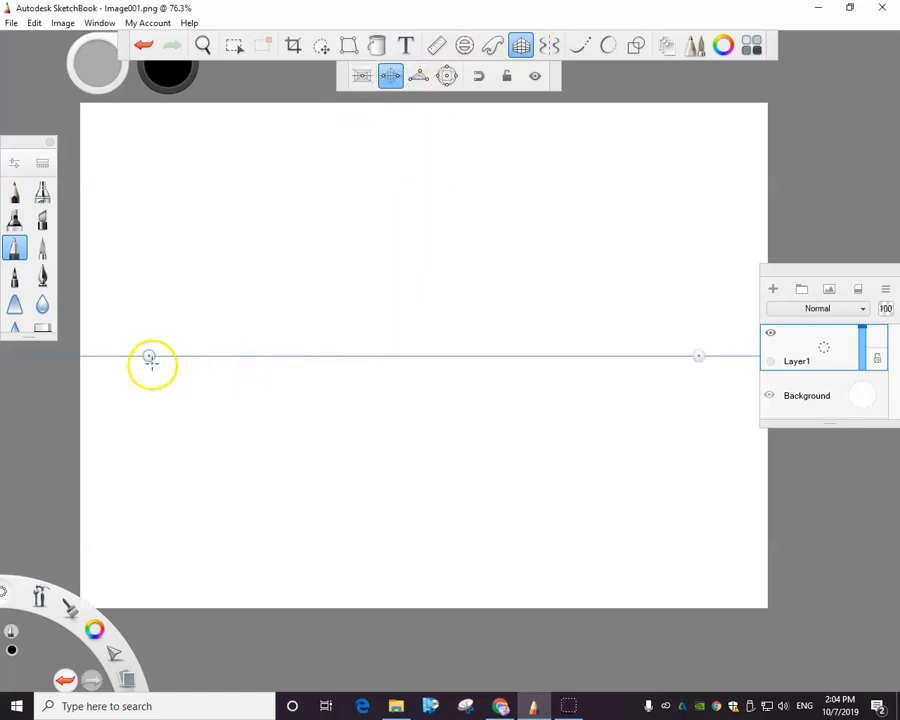
# - Draw the building's lower wall edges, top right edge toward the vanishing point, and window bottom
pyautogui.moveTo(150, 356); pyautogui.dragTo(298, 520)
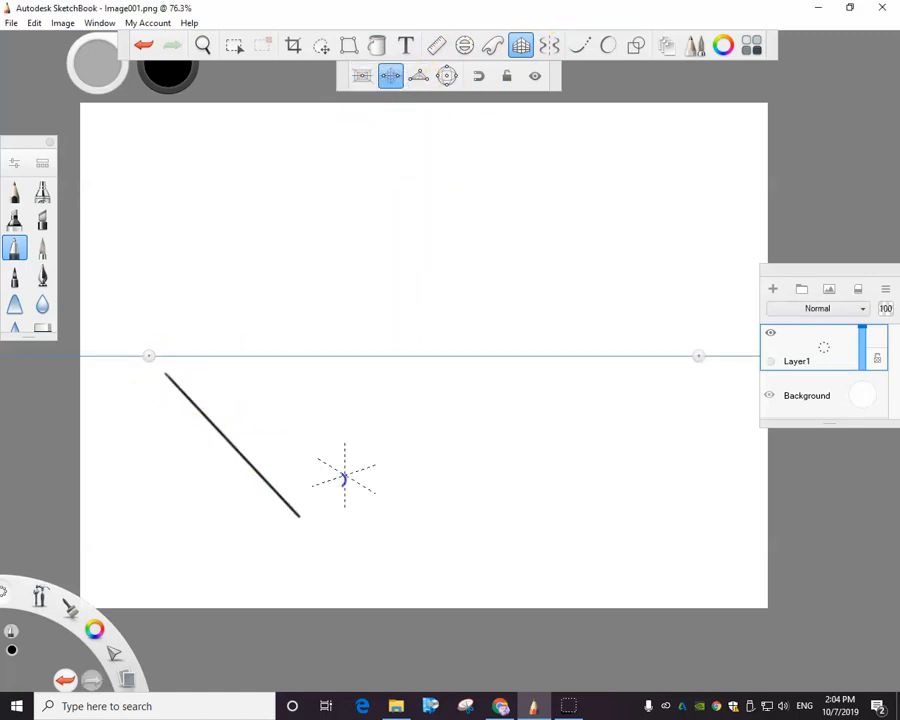
pyautogui.moveTo(698, 355); pyautogui.dragTo(588, 445)
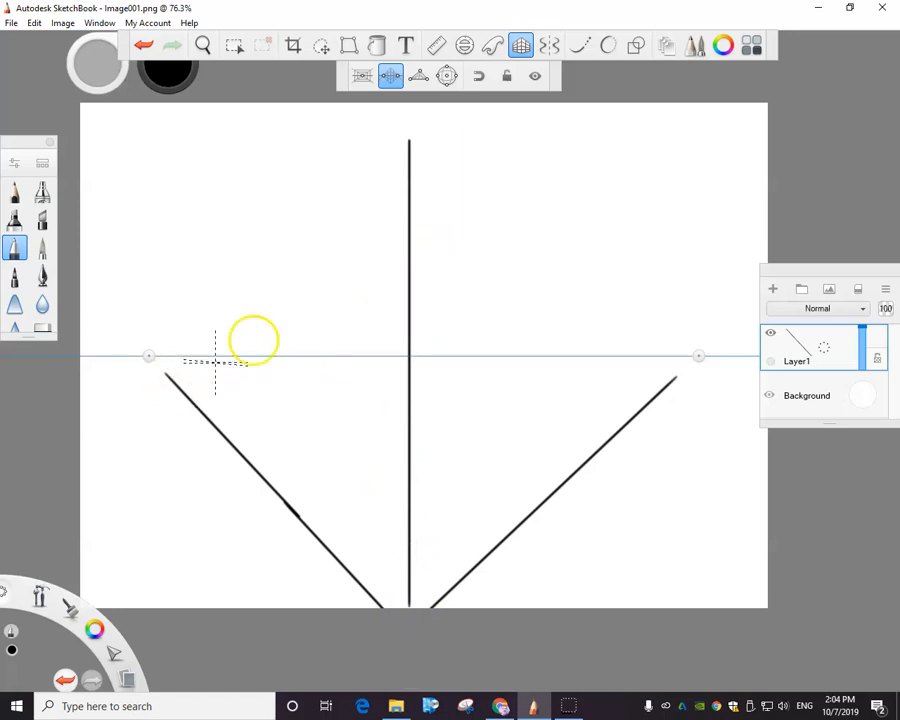
pyautogui.moveTo(410, 140)
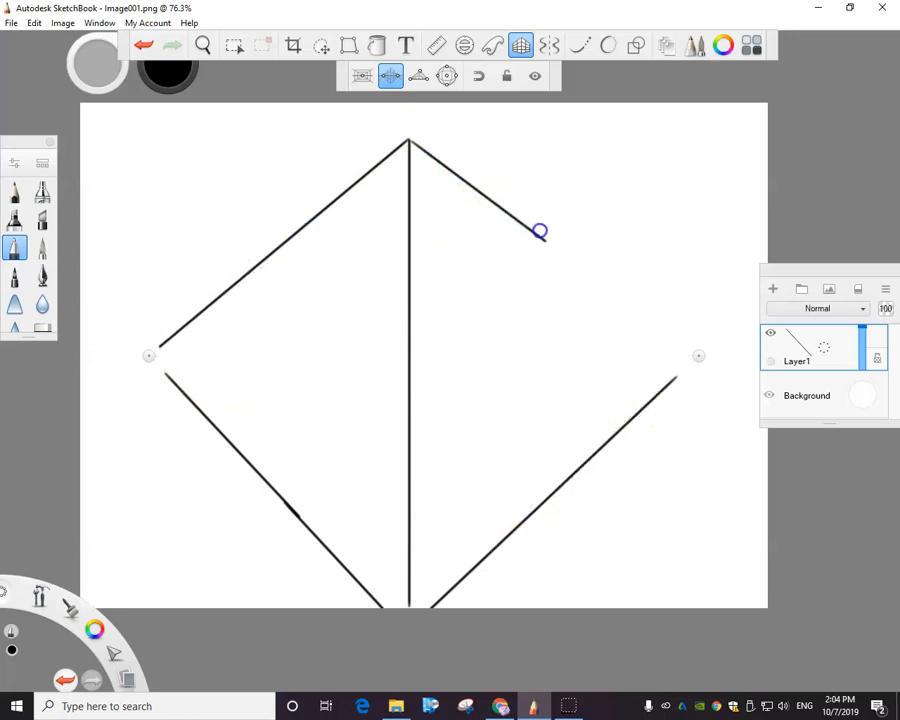
pyautogui.moveTo(540, 231); pyautogui.dragTo(683, 345)
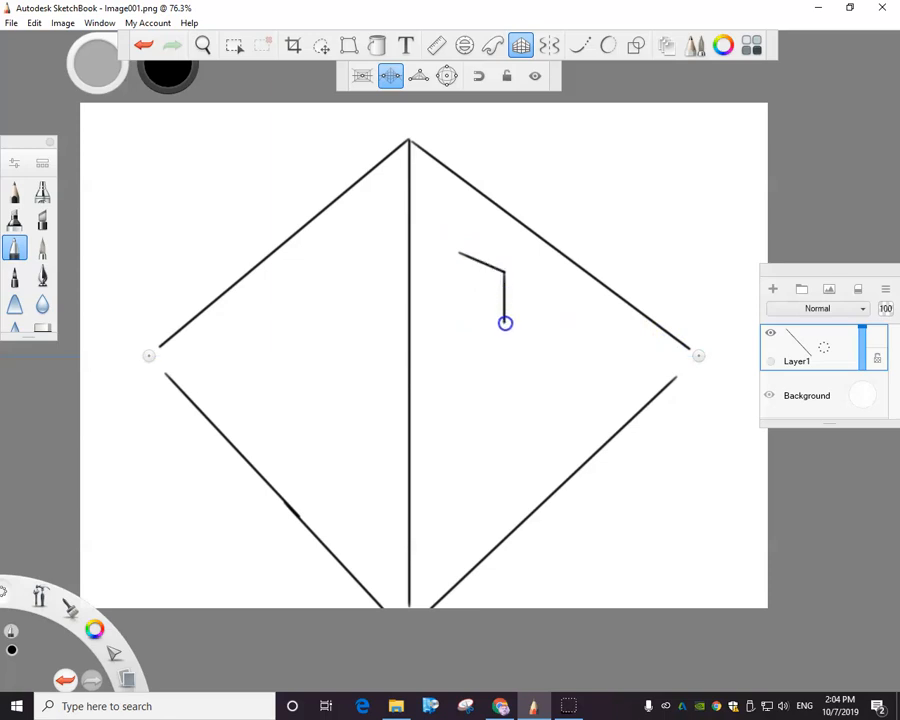
pyautogui.moveTo(505, 323); pyautogui.dragTo(459, 323)
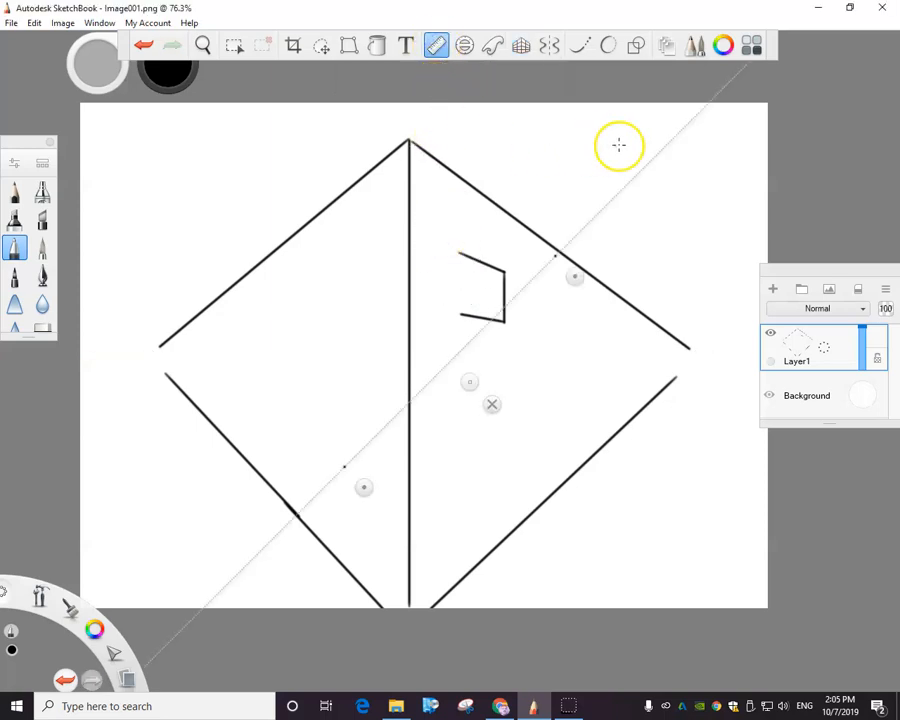
pyautogui.moveTo(575, 280)
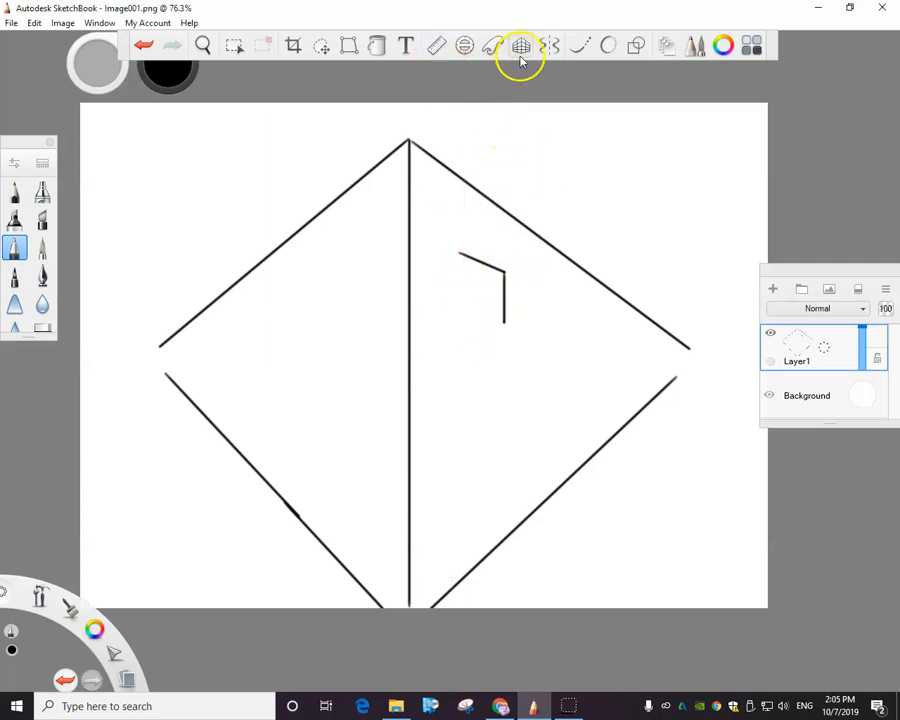
# - Turn the two-point perspective guide back on
pyautogui.click(520, 45)
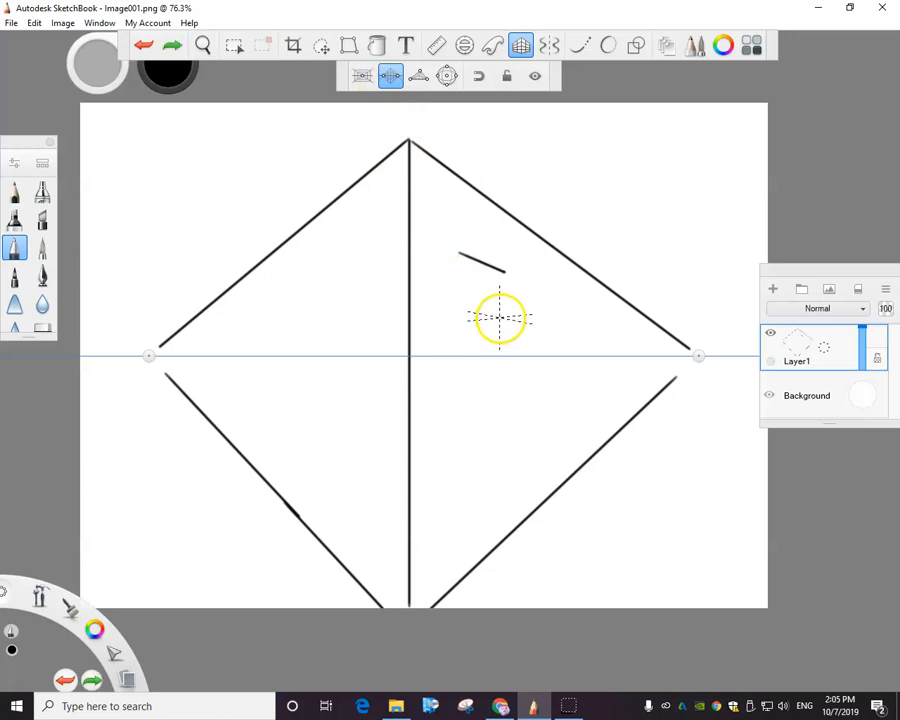
pyautogui.moveTo(503, 275)
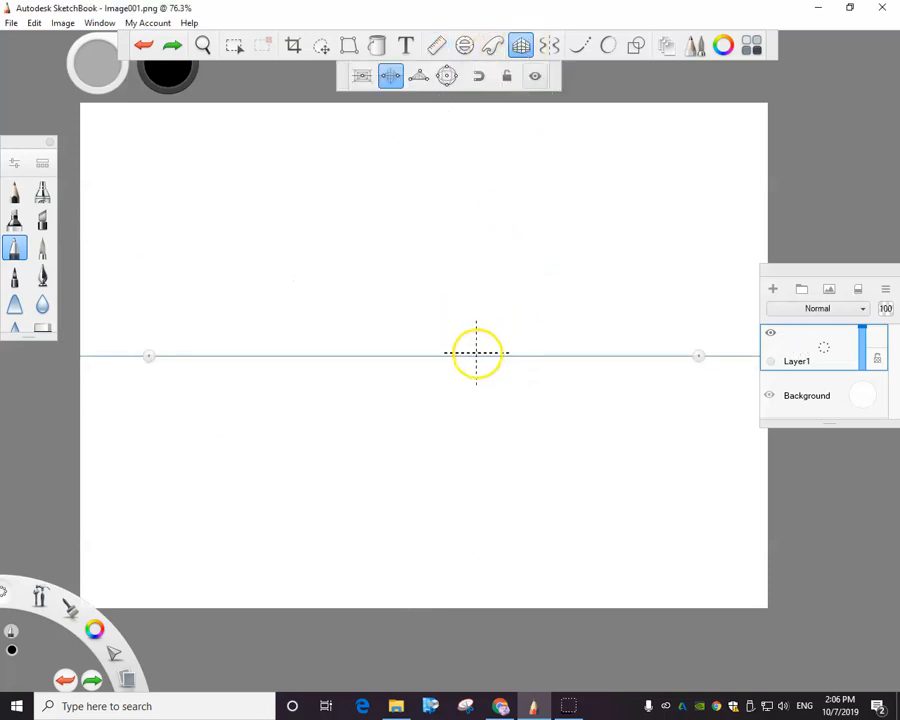
# - Fit the canvas to the view and reactivate the perspective guide
pyautogui.click(205, 45)
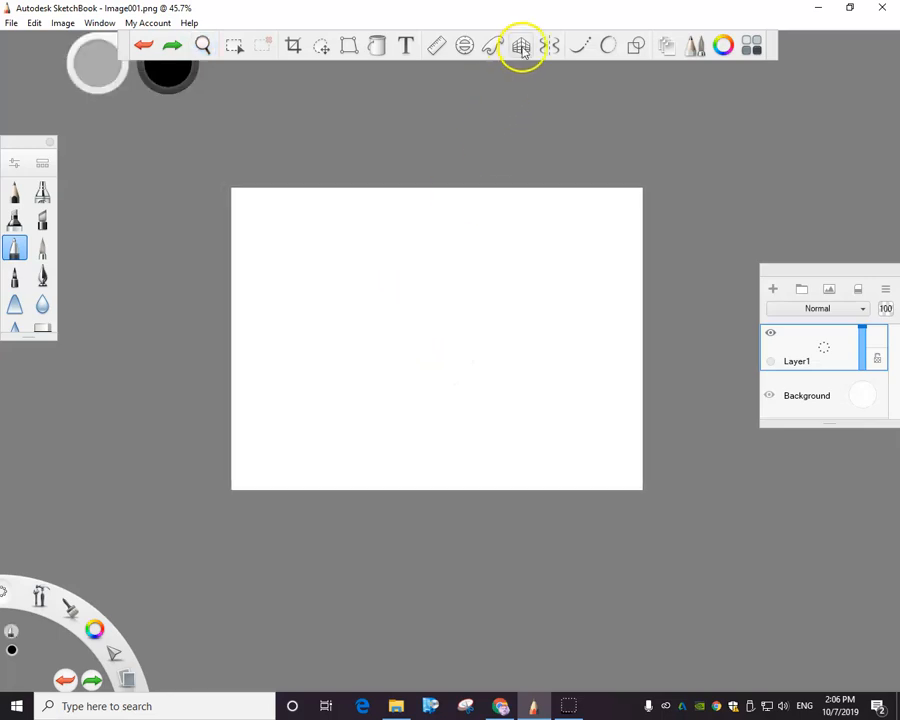
pyautogui.click(521, 45)
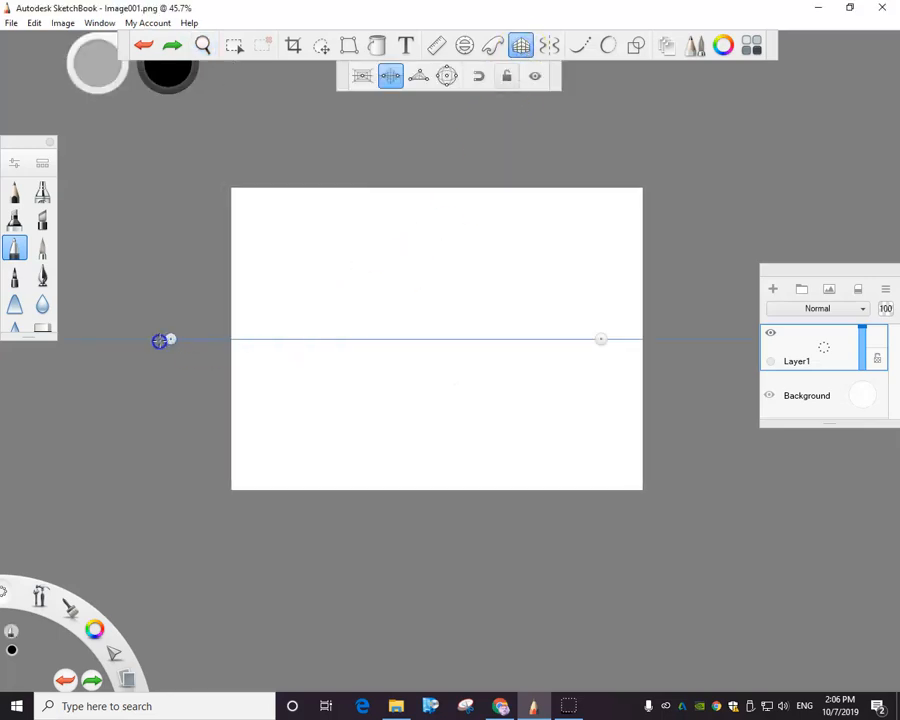
# - Push the left vanishing point outward, then draw both base edges and the vertical corner line
pyautogui.moveTo(160, 340); pyautogui.dragTo(603, 340)
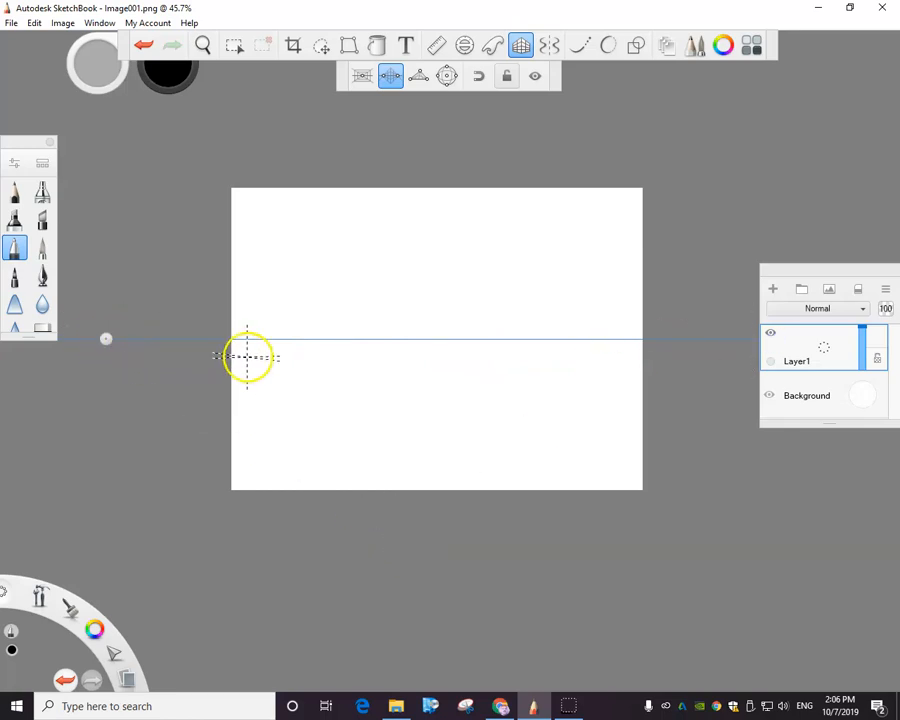
pyautogui.moveTo(247, 357); pyautogui.dragTo(338, 408)
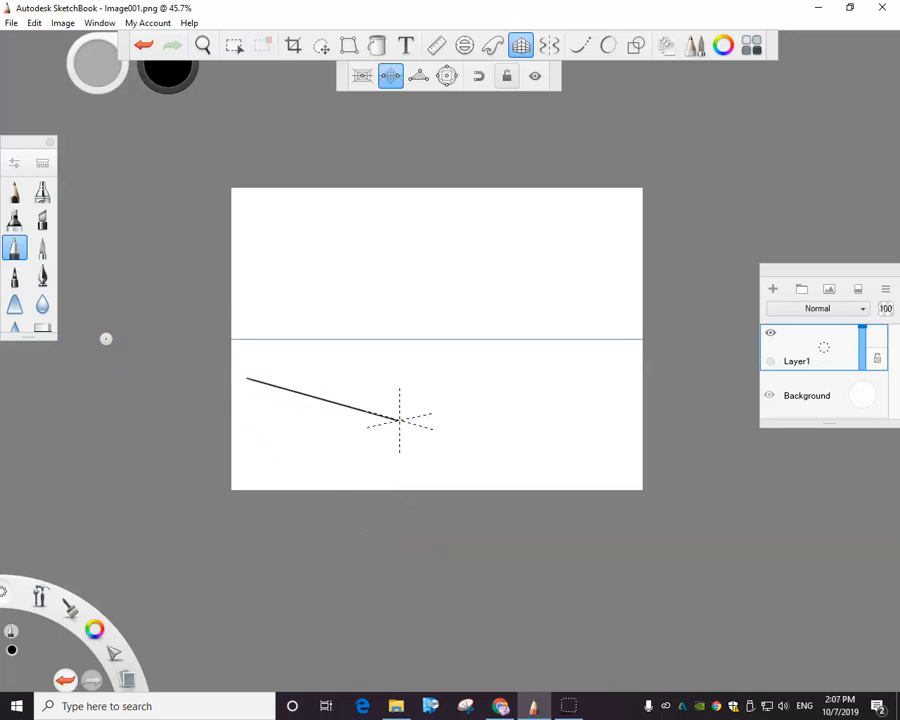
pyautogui.moveTo(398, 417); pyautogui.dragTo(622, 348)
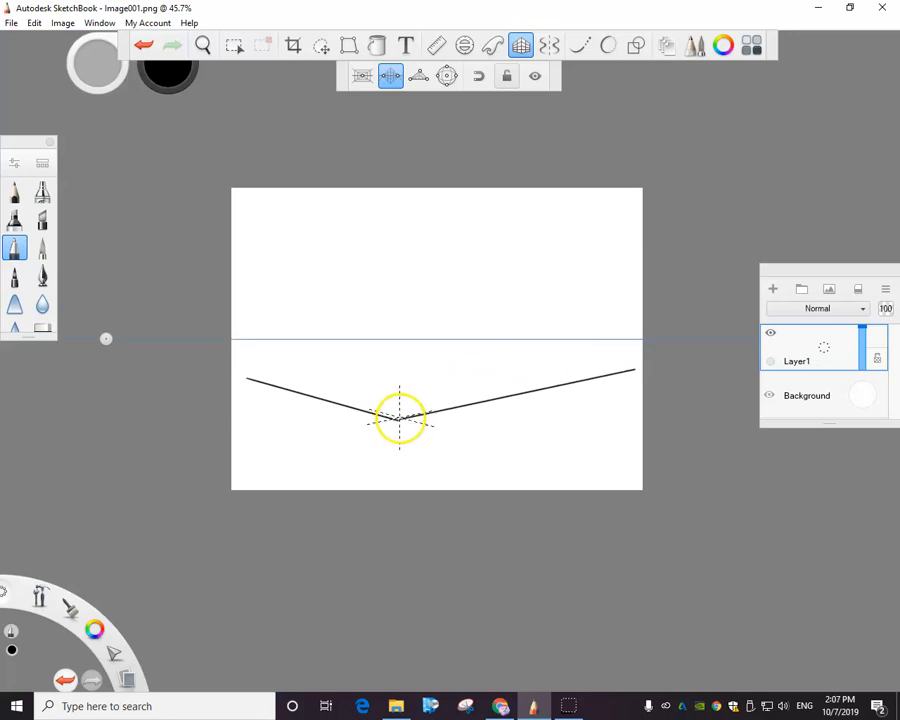
pyautogui.moveTo(398, 418); pyautogui.dragTo(420, 240)
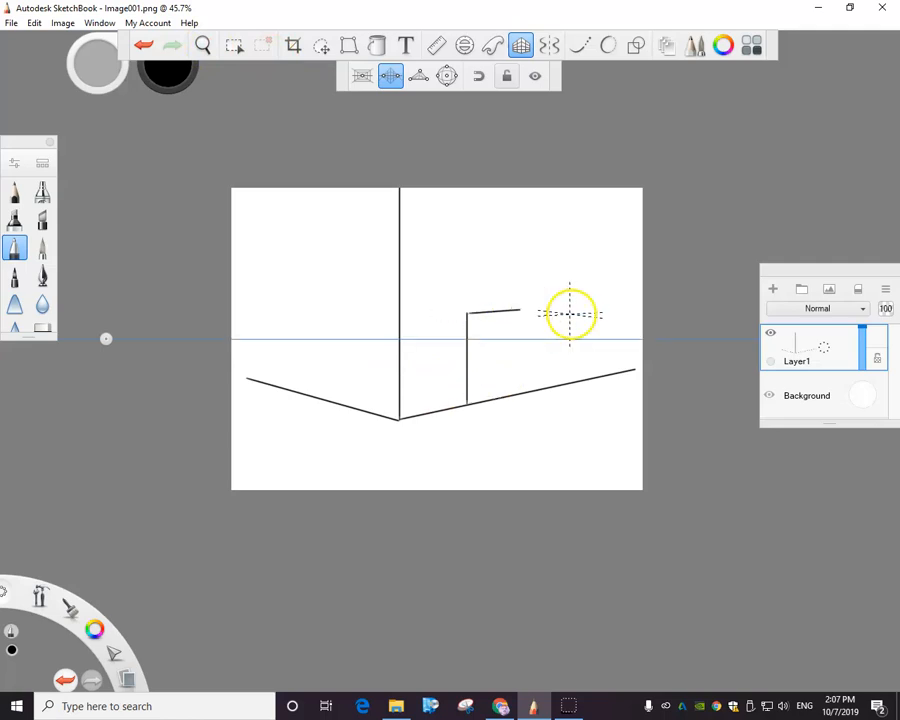
pyautogui.click(16, 706)
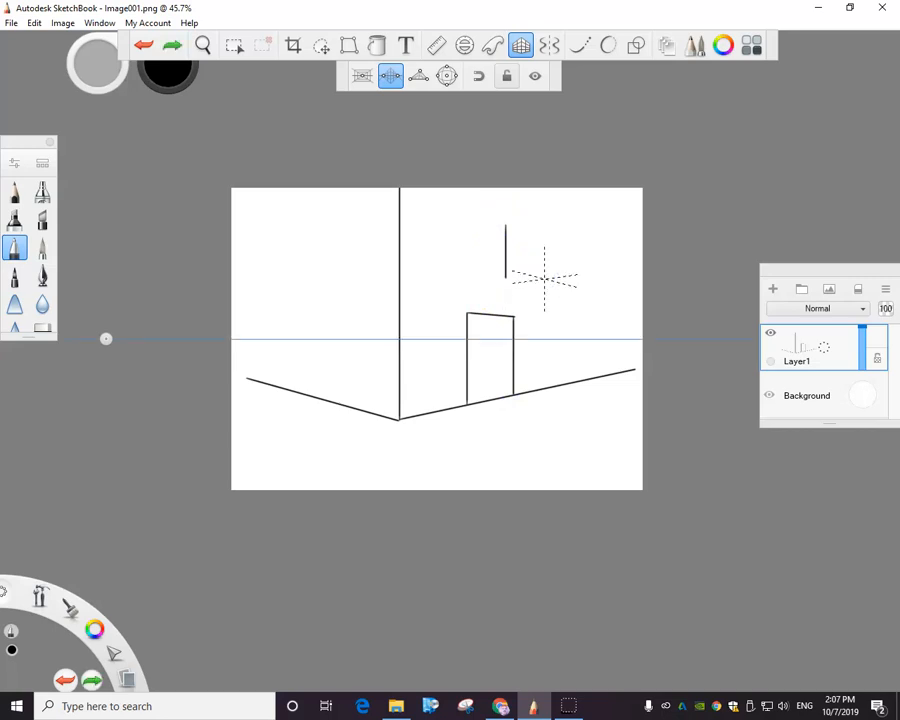
# - Draw the window's lower edge angling toward the right vanishing point
pyautogui.moveTo(505, 255); pyautogui.dragTo(540, 285)
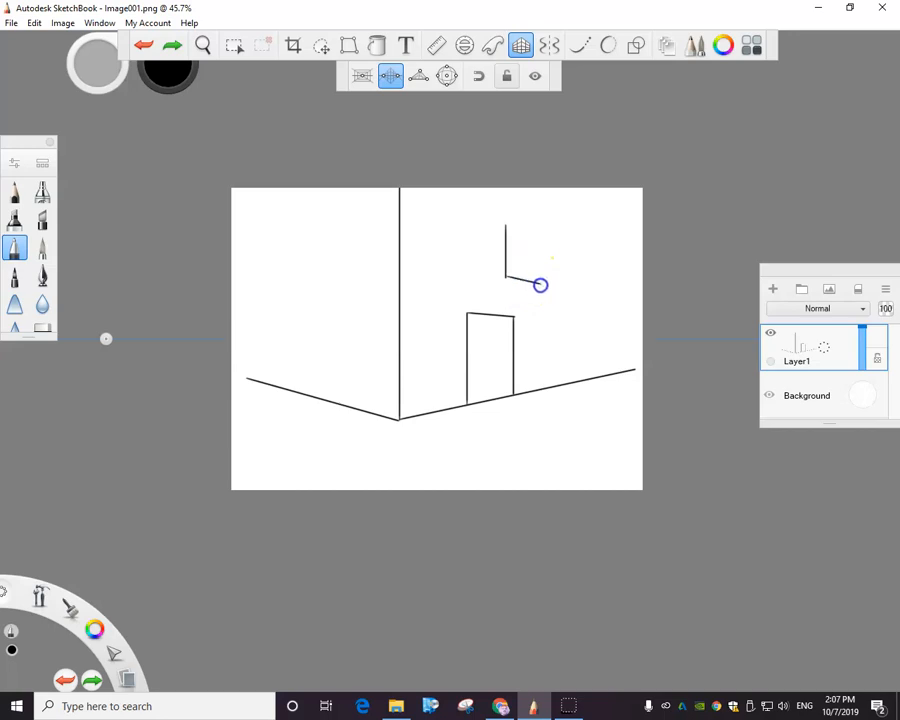